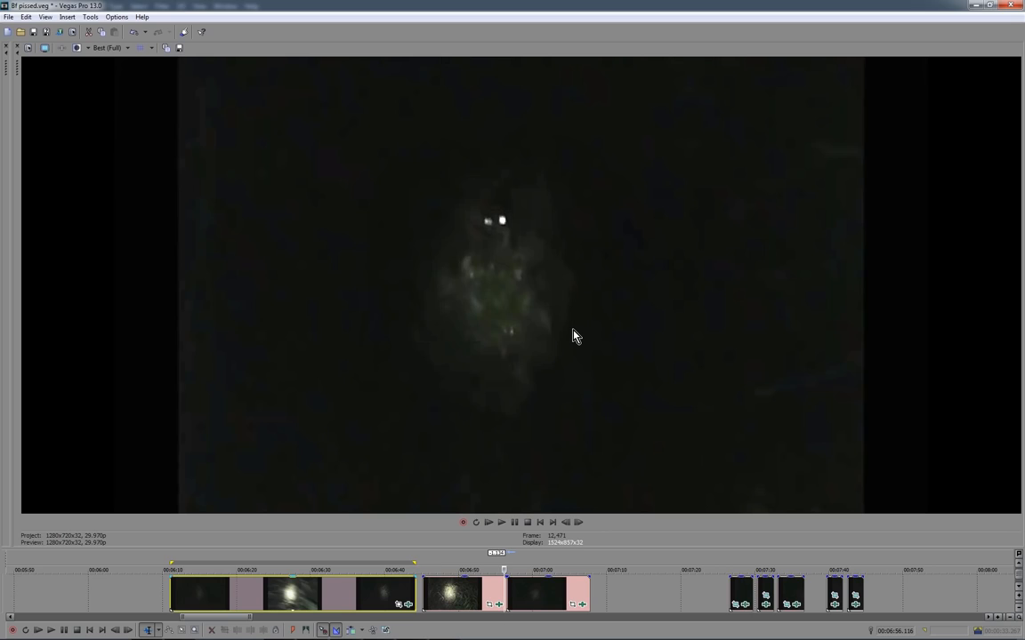
mouse_move(687, 295)
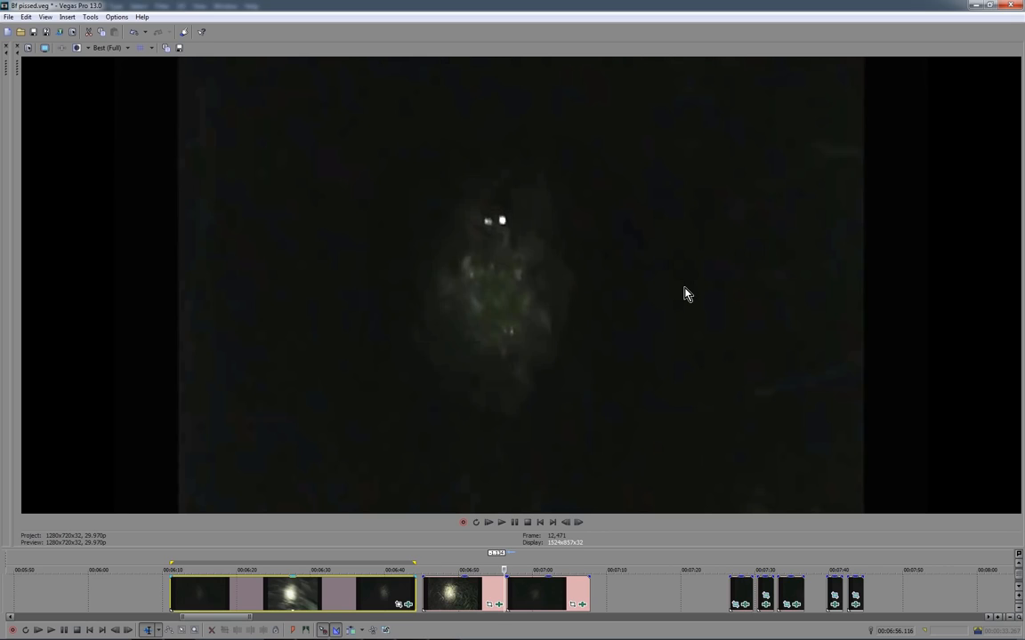
mouse_move(836, 7)
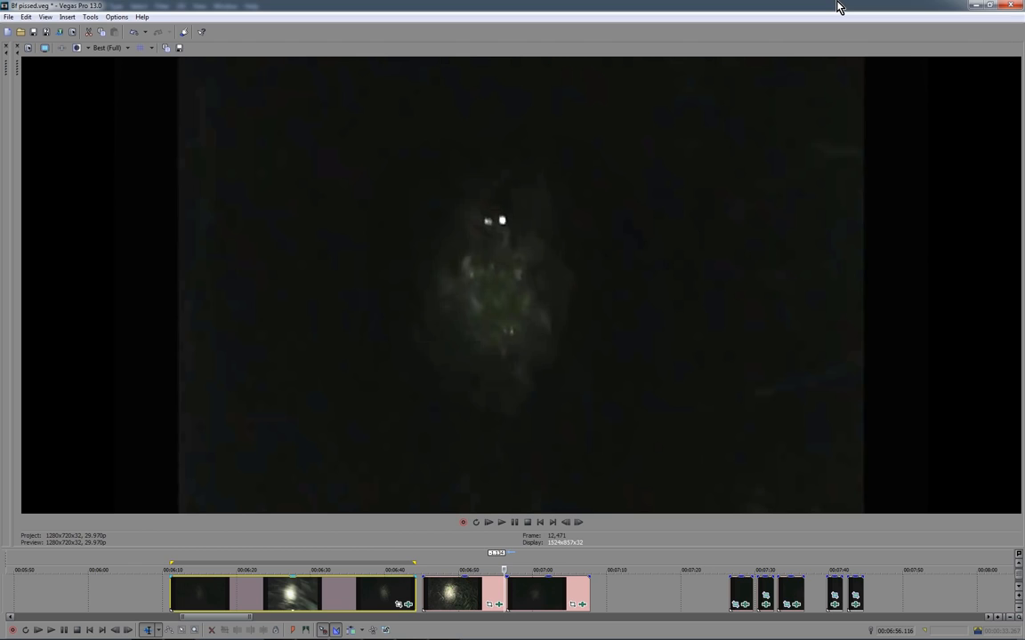
mouse_move(710, 462)
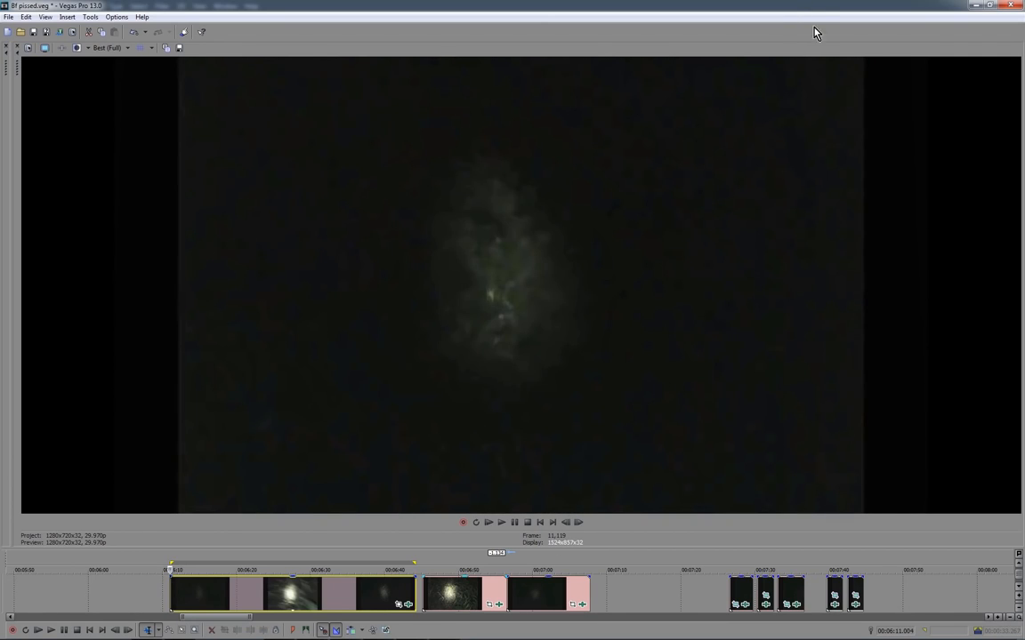
mouse_move(813, 11)
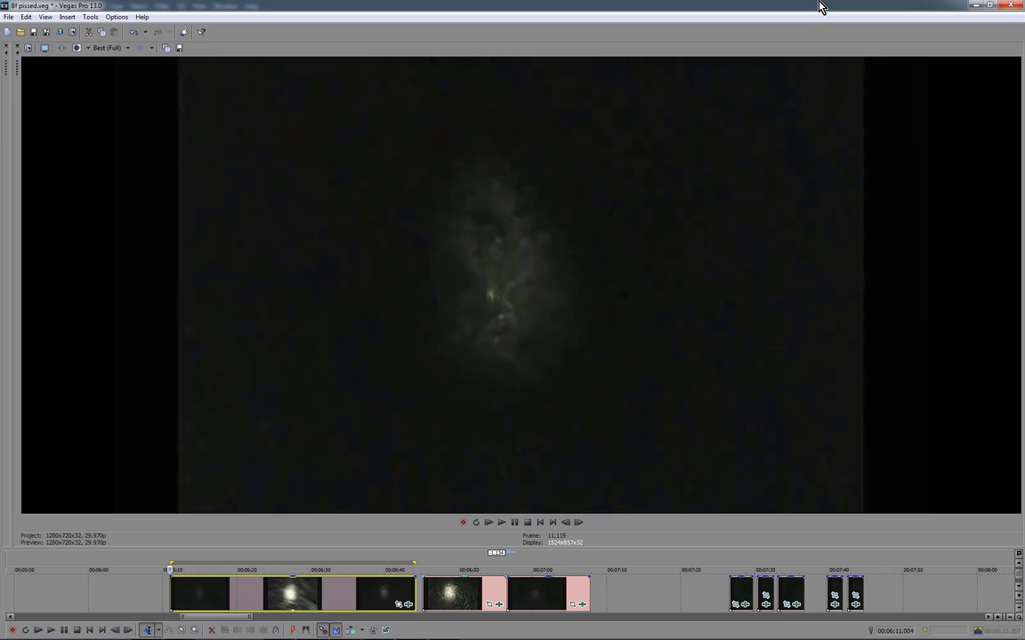
mouse_move(556, 10)
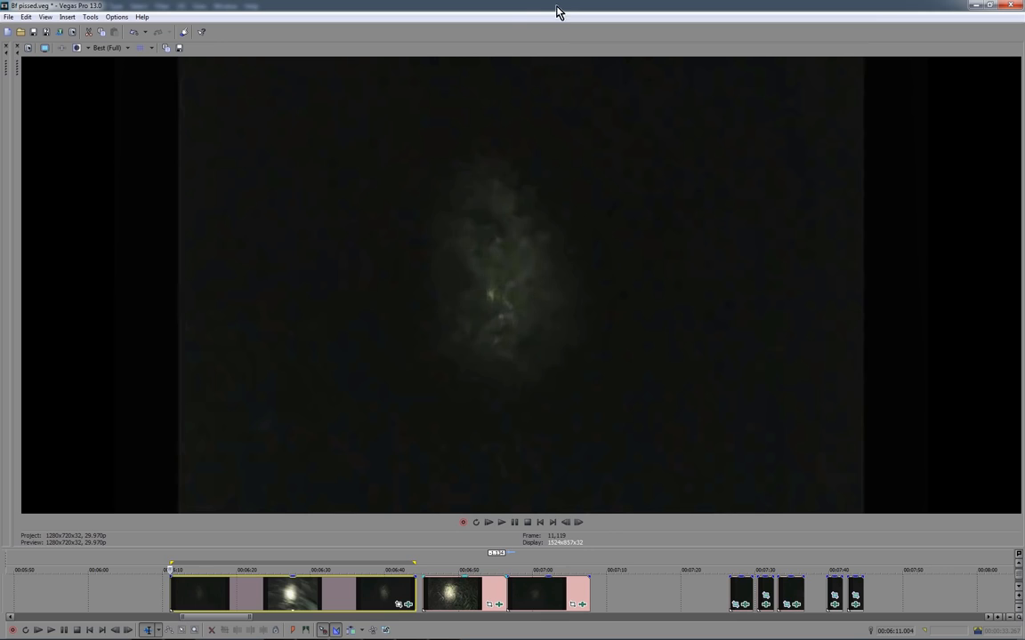
mouse_move(512, 7)
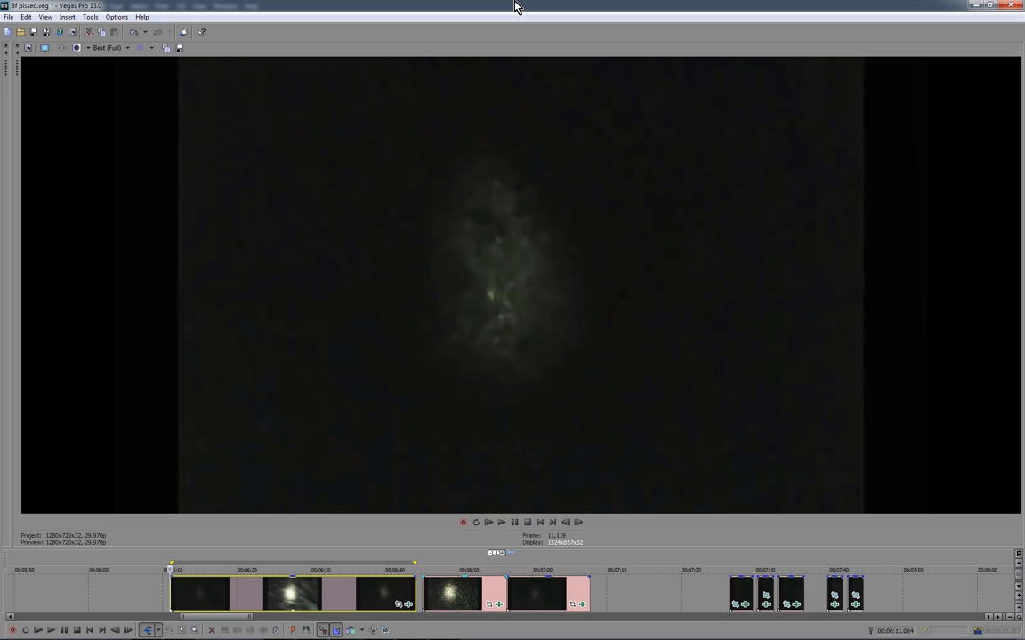
mouse_move(417, 509)
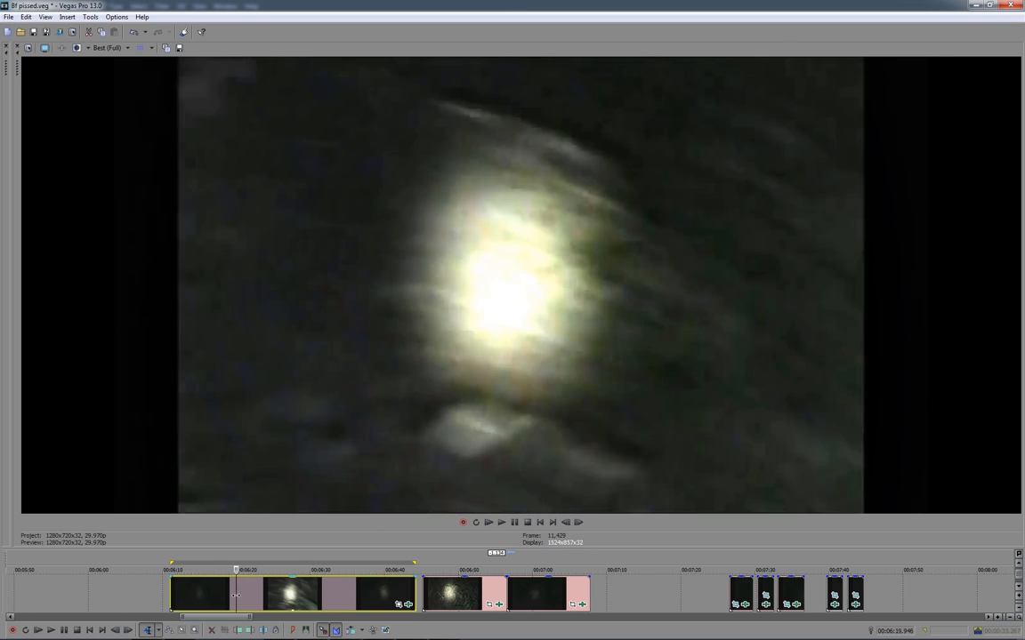
Play the timeline so the bright, blurry light footage shows in the Video Preview.
left_click(178, 567)
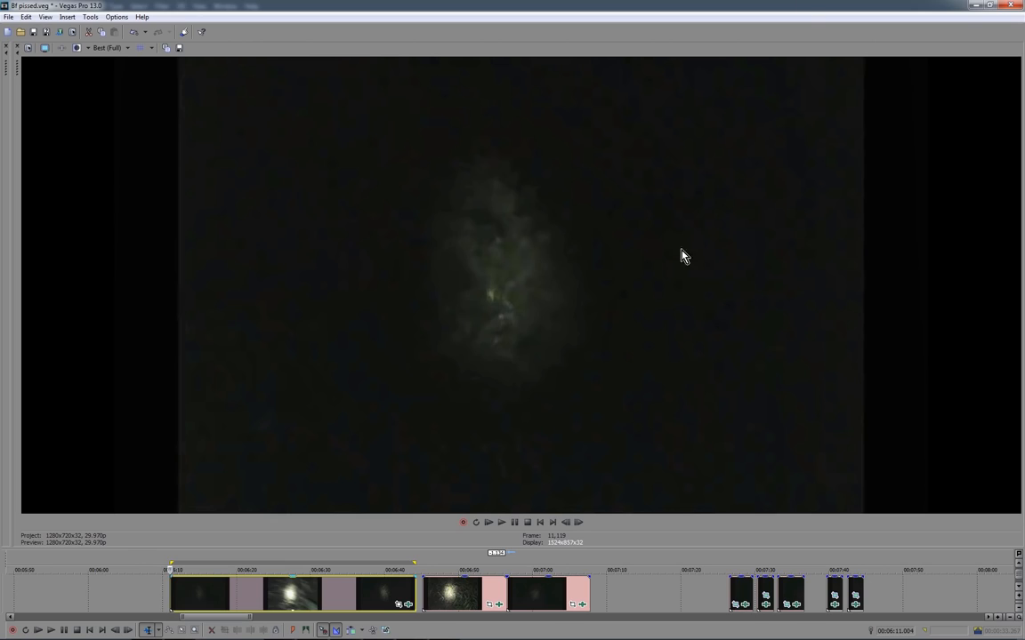
mouse_move(706, 7)
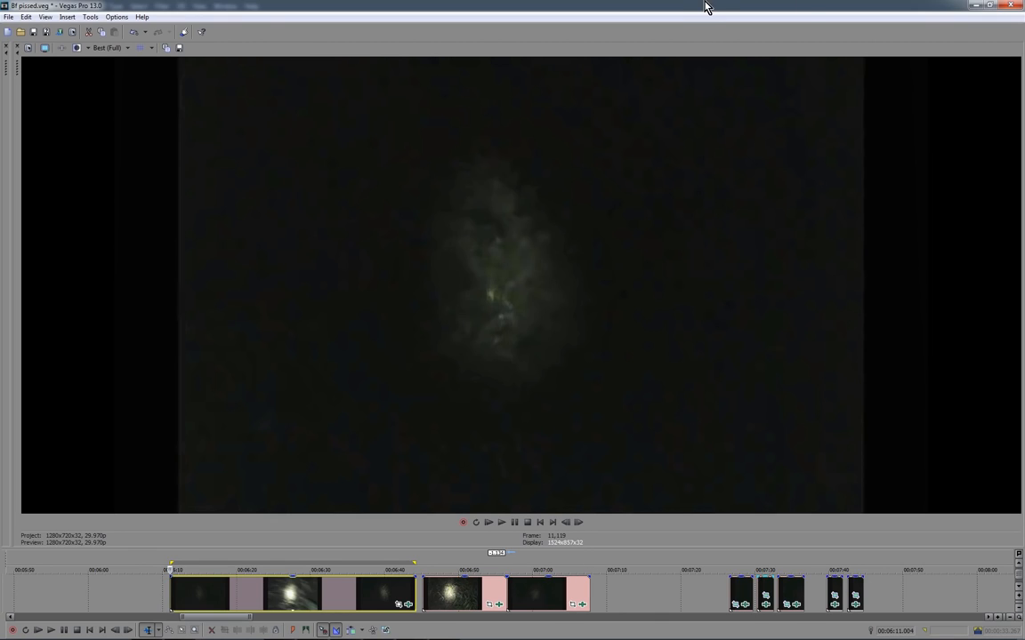